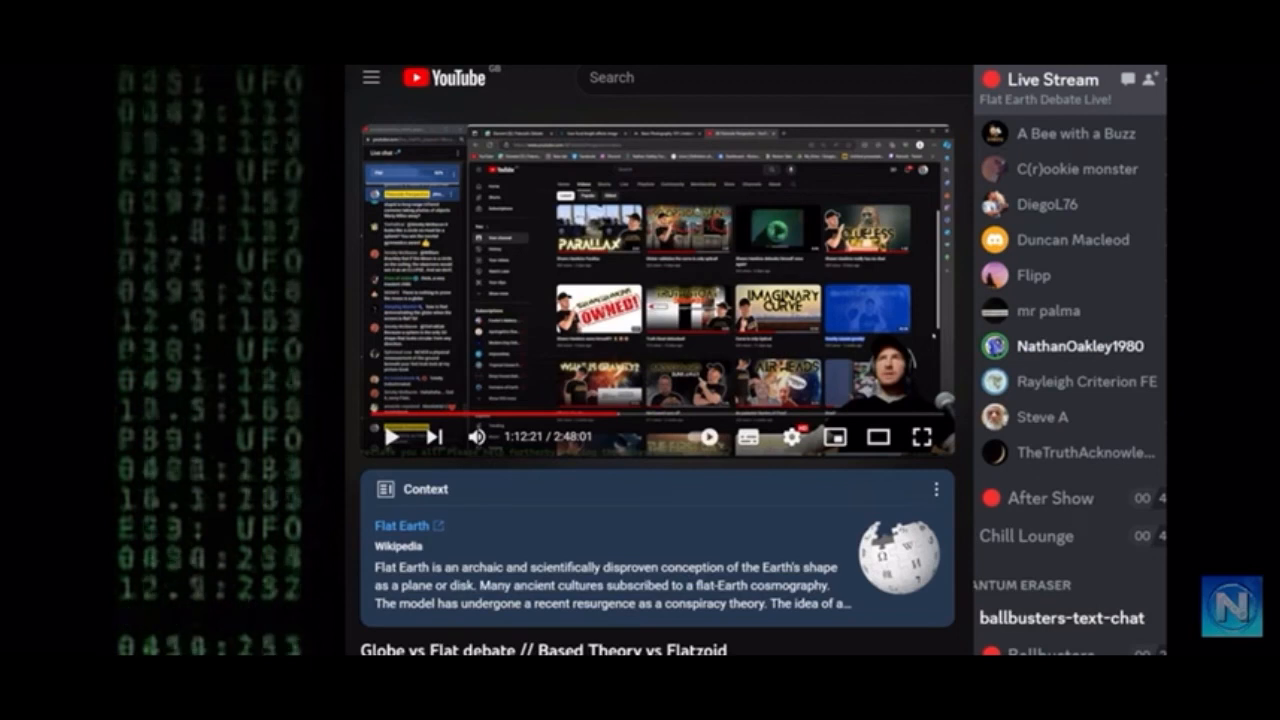
Resume the paused flat-earth debate video from the YouTube player
left_click(395, 436)
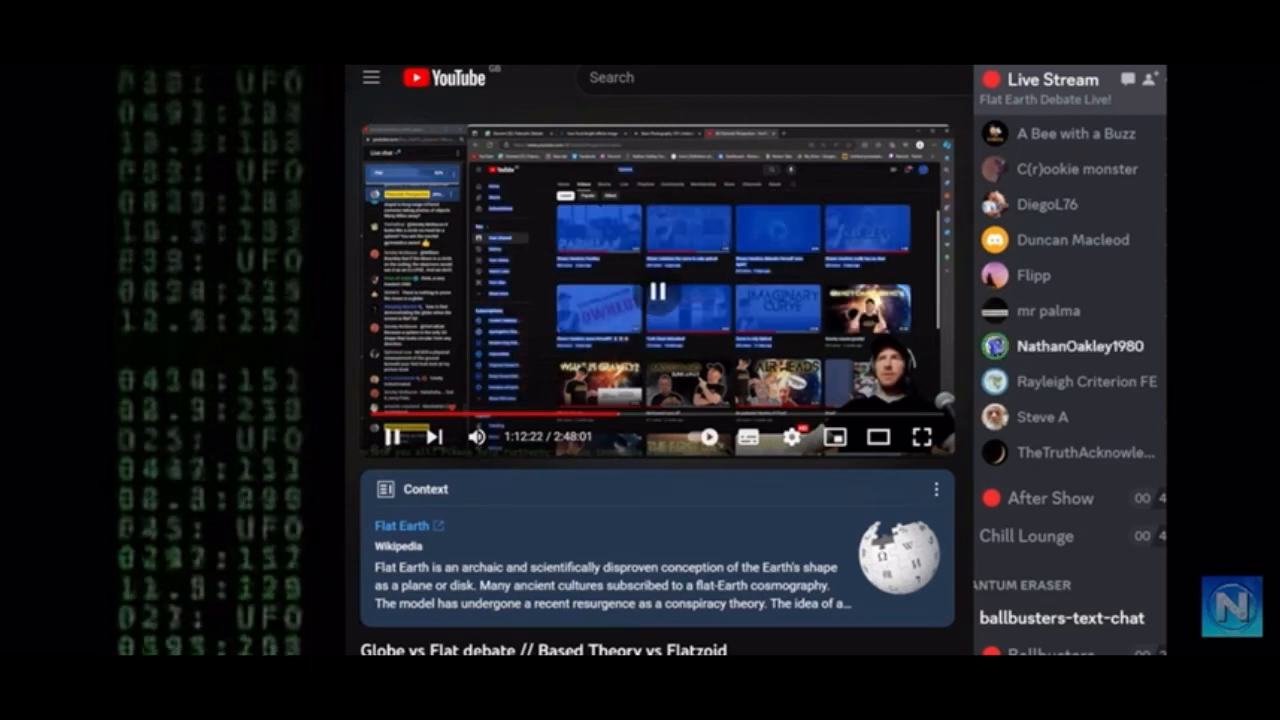
left_click(393, 437)
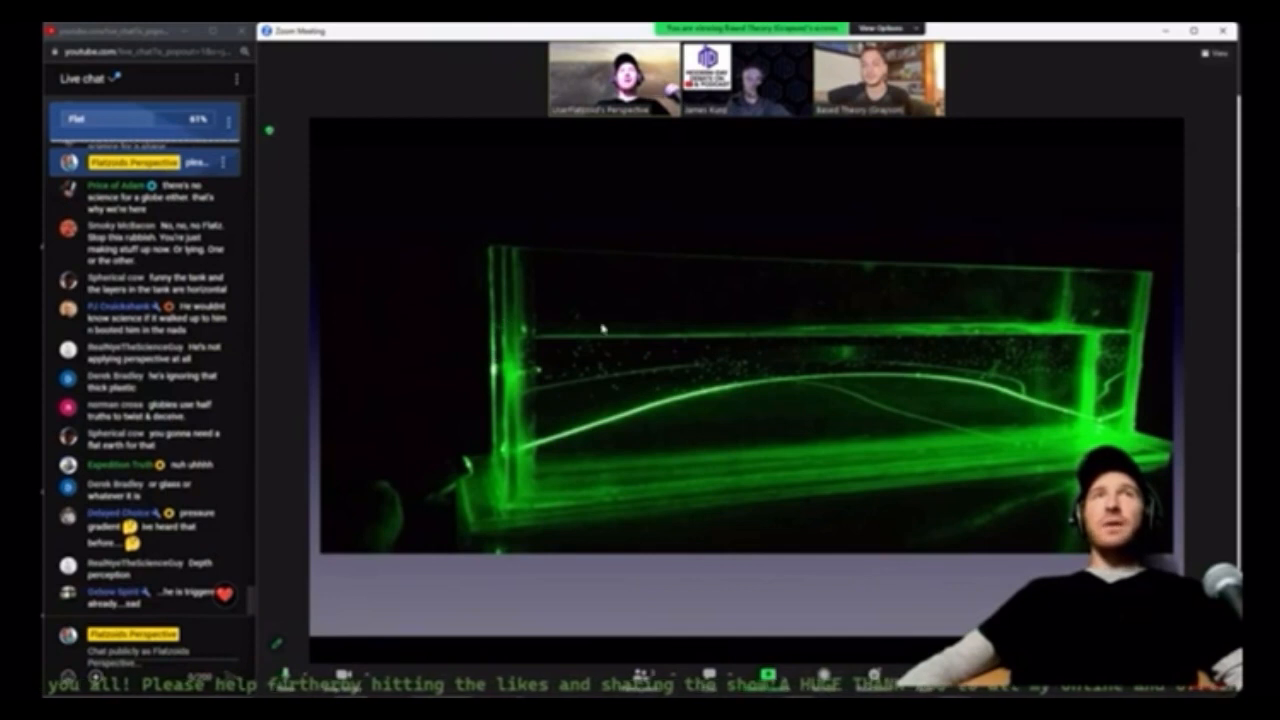
mouse_move(778, 396)
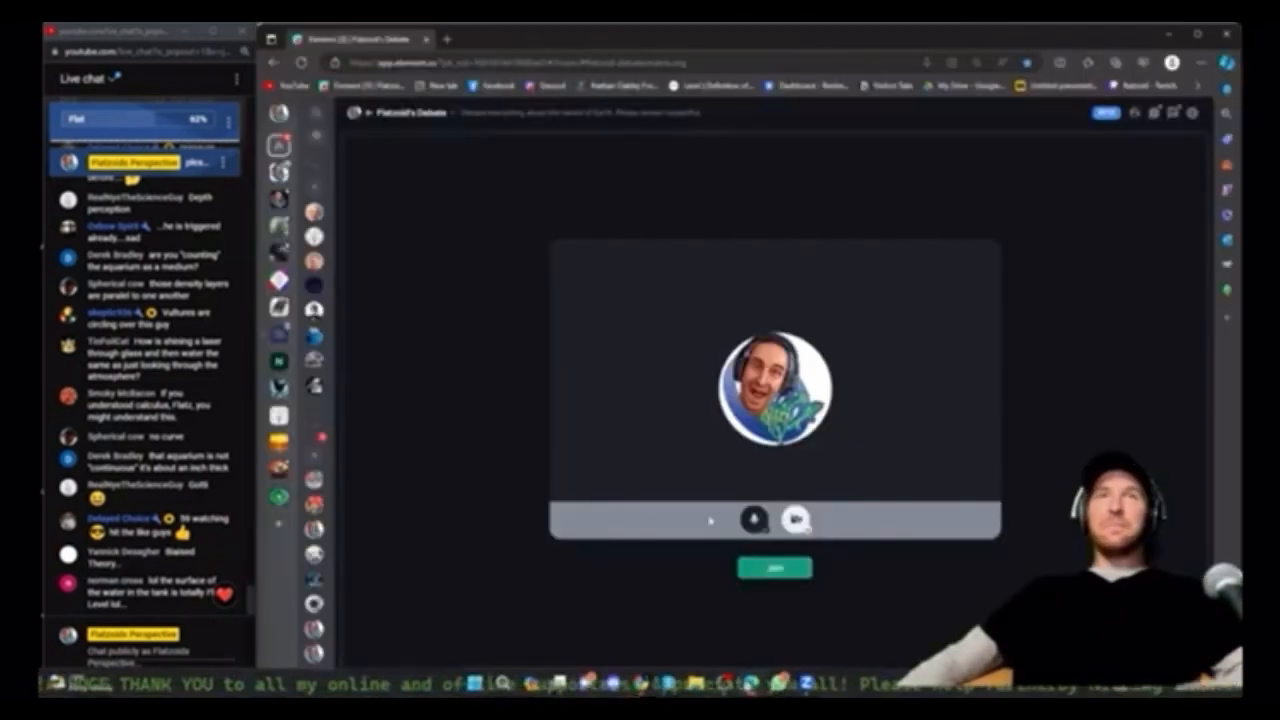
Open a new browser tab and search YouTube for 'free'
left_click(451, 38)
type("sky")
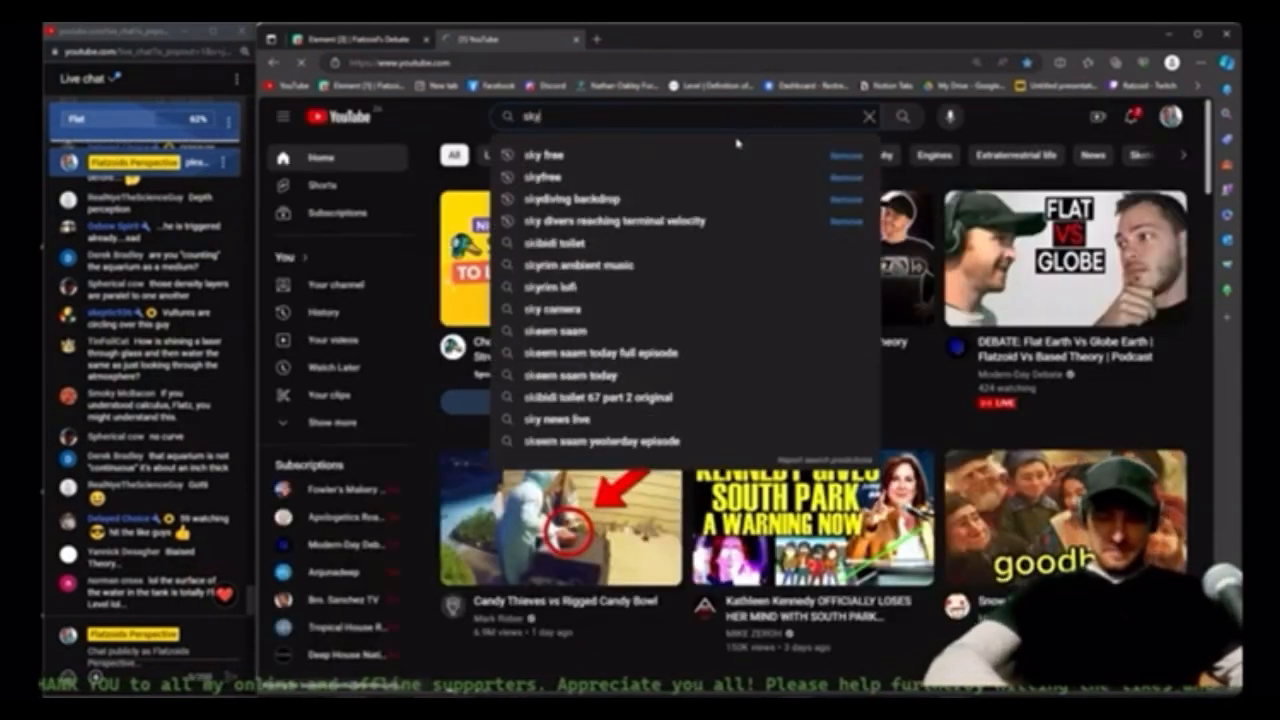
type("free")
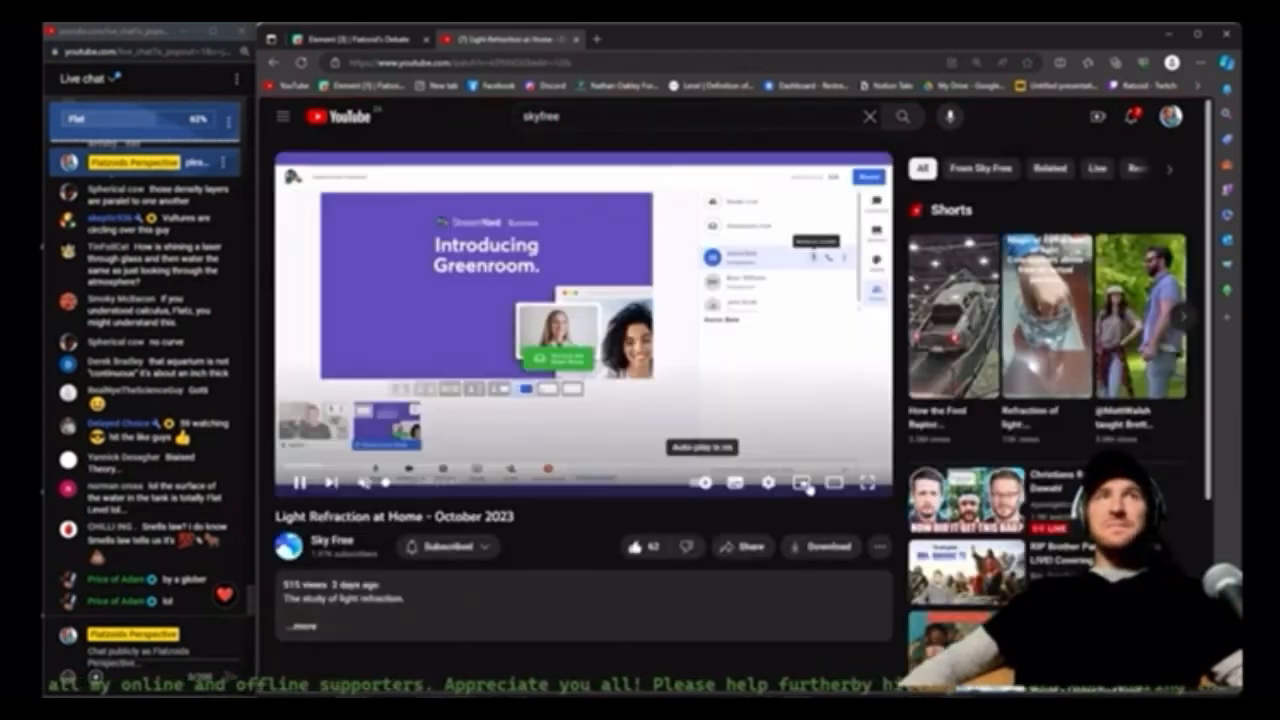
Seek the Light Refraction at Home video to about 1:36, the water-tank laser footage
left_click(865, 483)
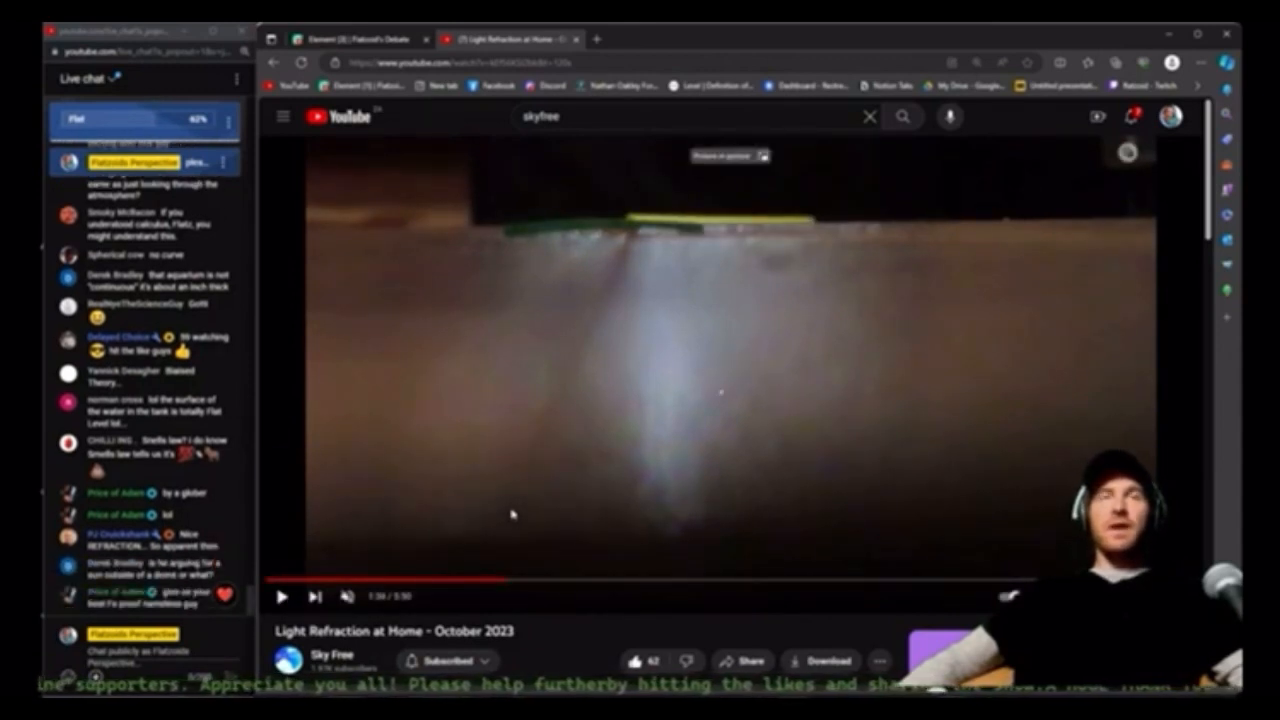
Select the Light Refraction at Home browser window in Zoom's Share Screen chooser
left_click(490, 578)
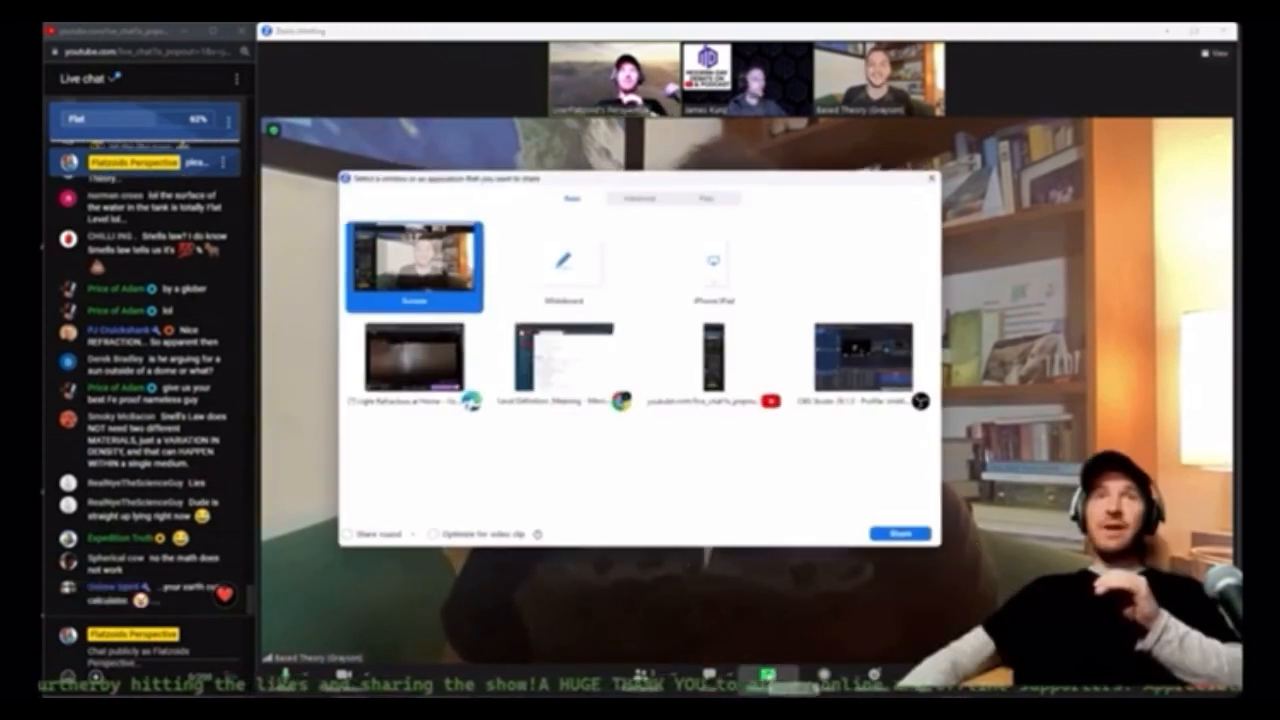
left_click(412, 368)
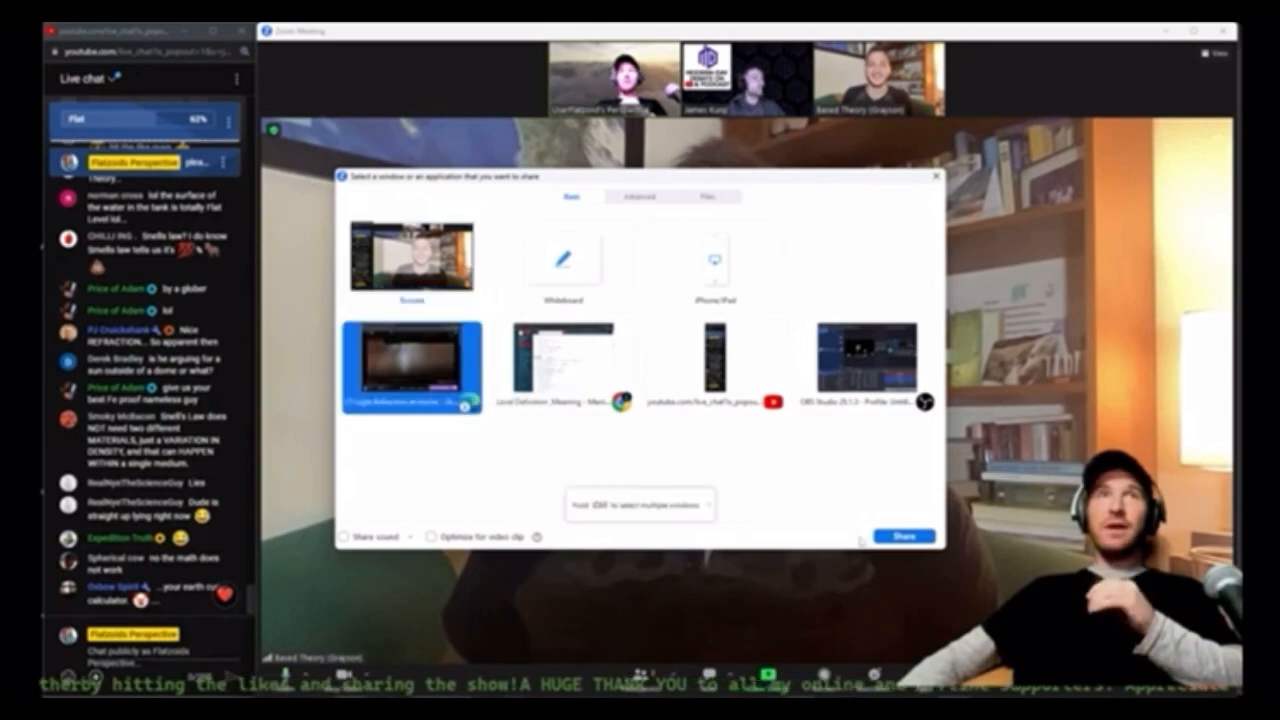